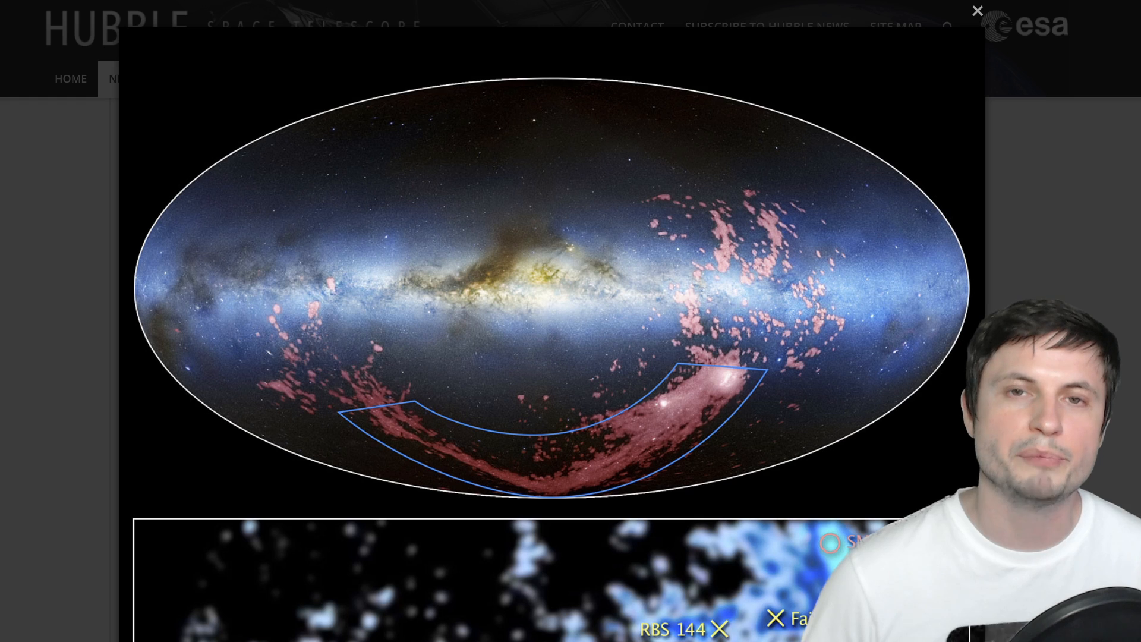
- Close the enlarged Magellanic Stream sky-map image to reveal the SpaceEngine galaxy flyby
left_click(977, 11)
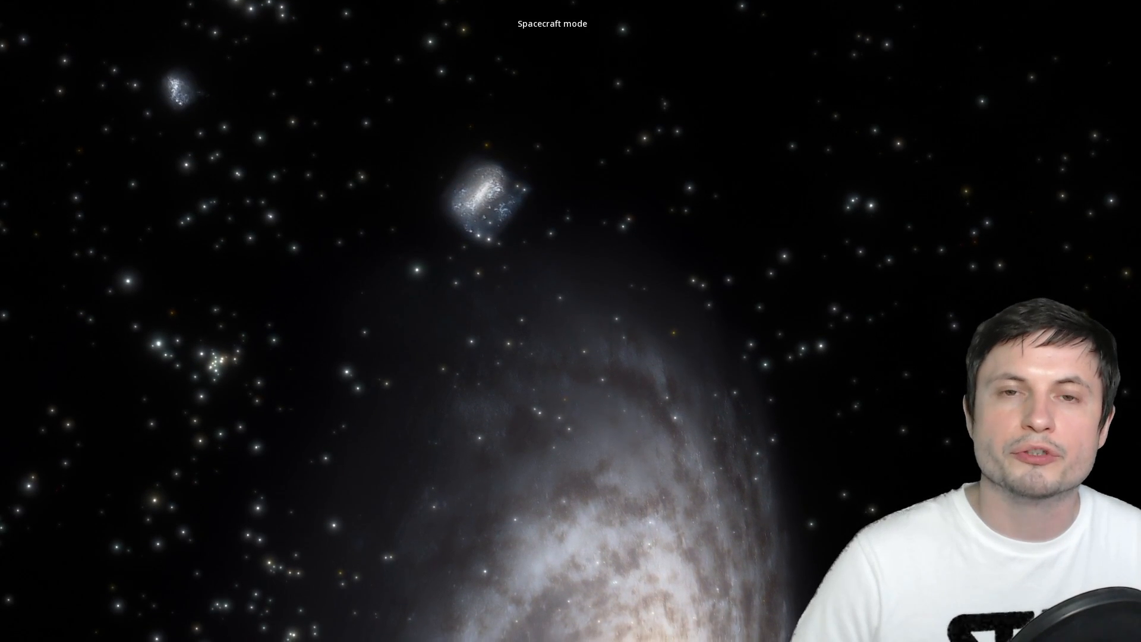